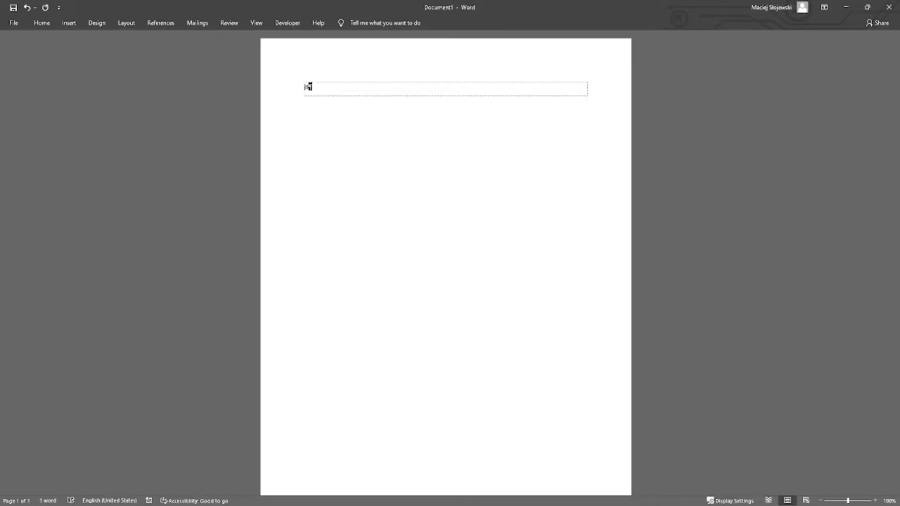
# Expand 'John Smith' on the first line and 'Yours sincerely, John Smith' on the next.
pyautogui.write('John-Smith')
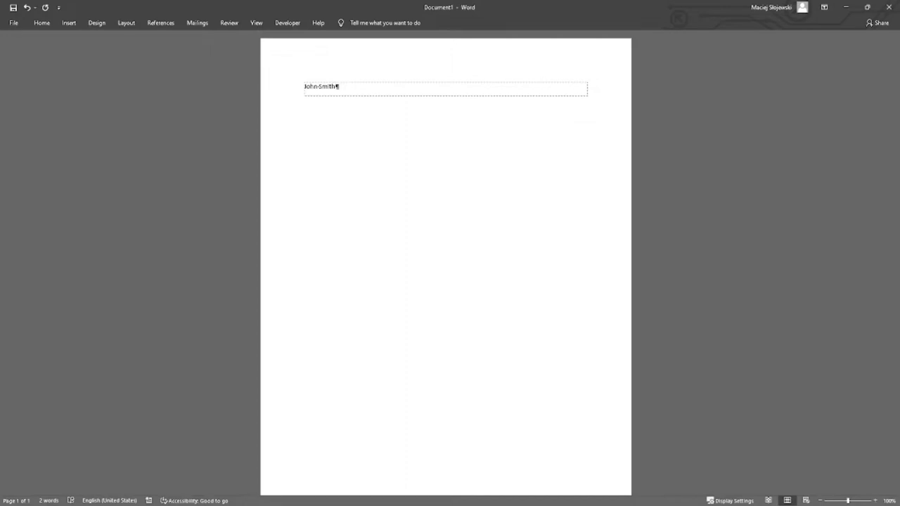
pyautogui.press('enter')
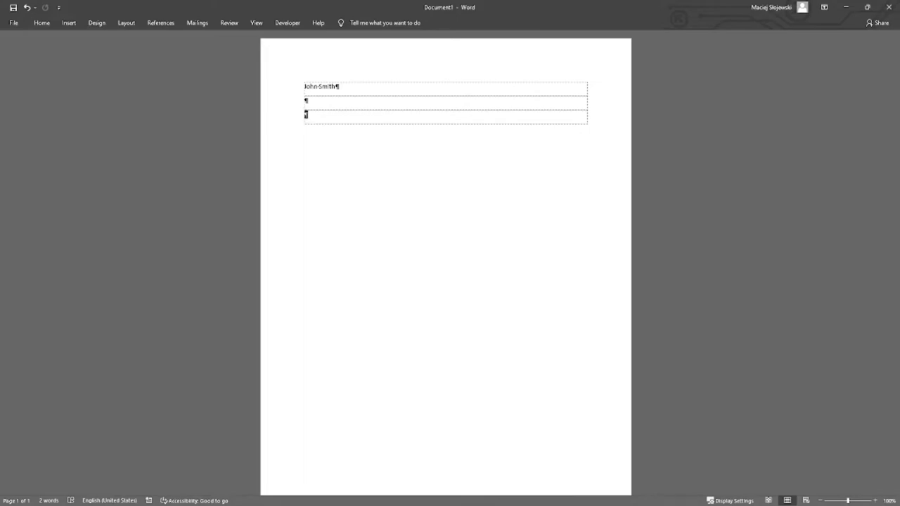
pyautogui.write('y, John Smith')
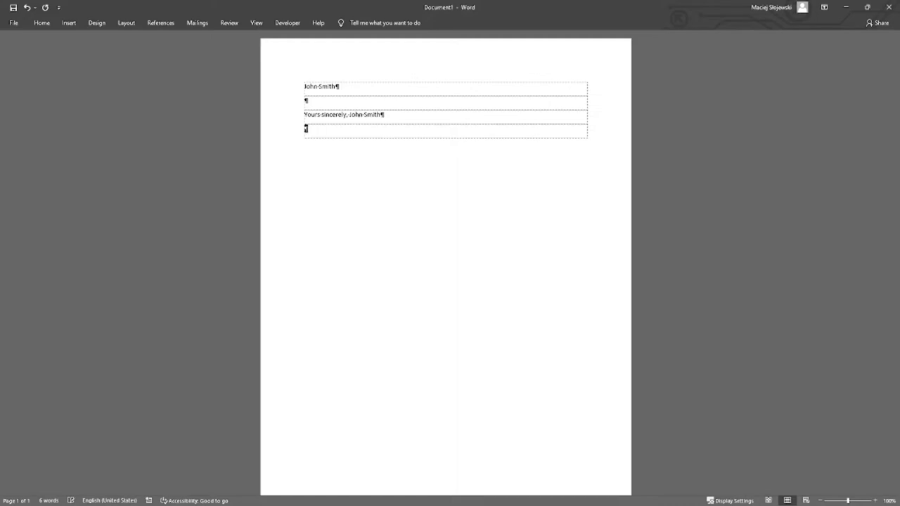
# Expand the bank account number with its bank-name placeholder on a new dotted line.
pyautogui.press('enter')
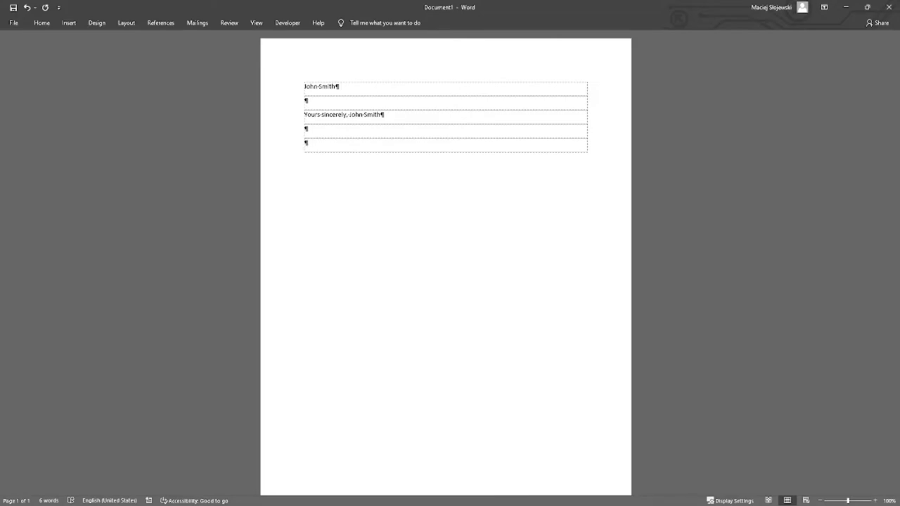
pyautogui.write('bad')
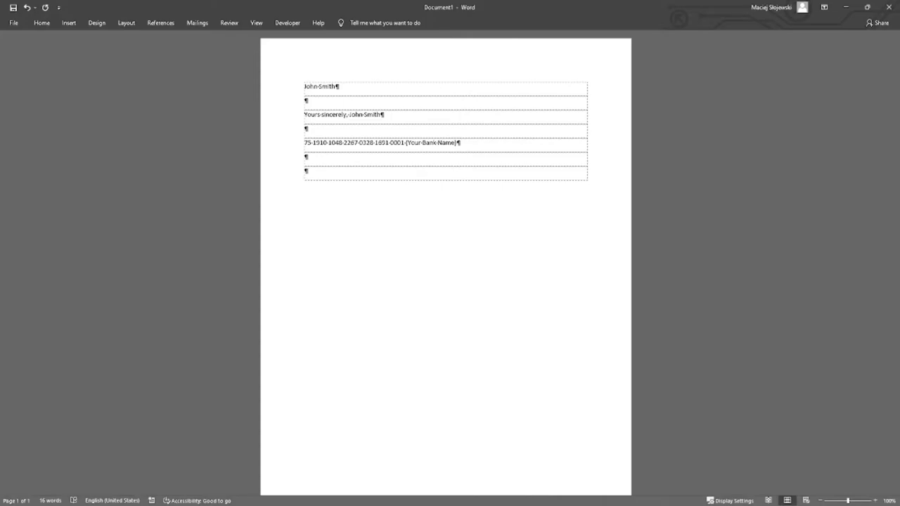
pyautogui.click(305, 171)
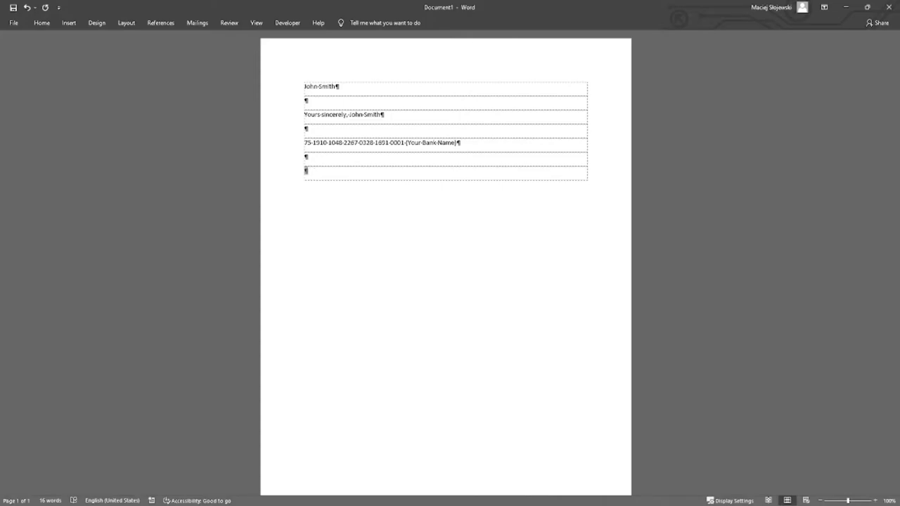
# Expand the phone hotstrings into a line starting with a telephone symbol.
pyautogui.write('elep')
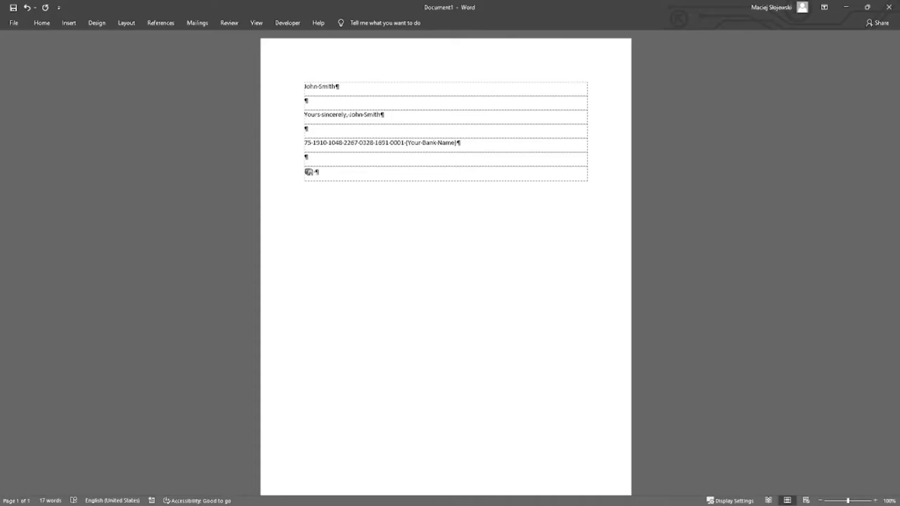
pyautogui.write('oh')
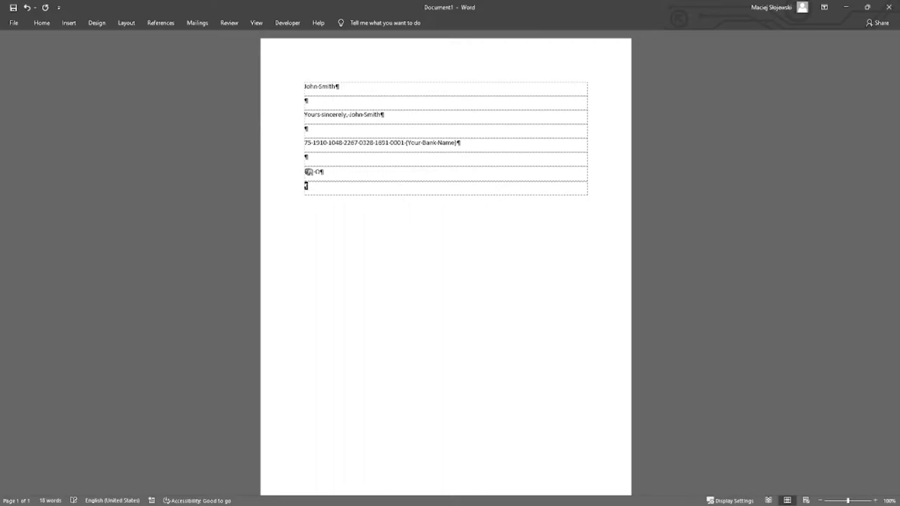
# Expand the e-mail hotstrings into an e-mail text line after a blank row.
pyautogui.press('enter')
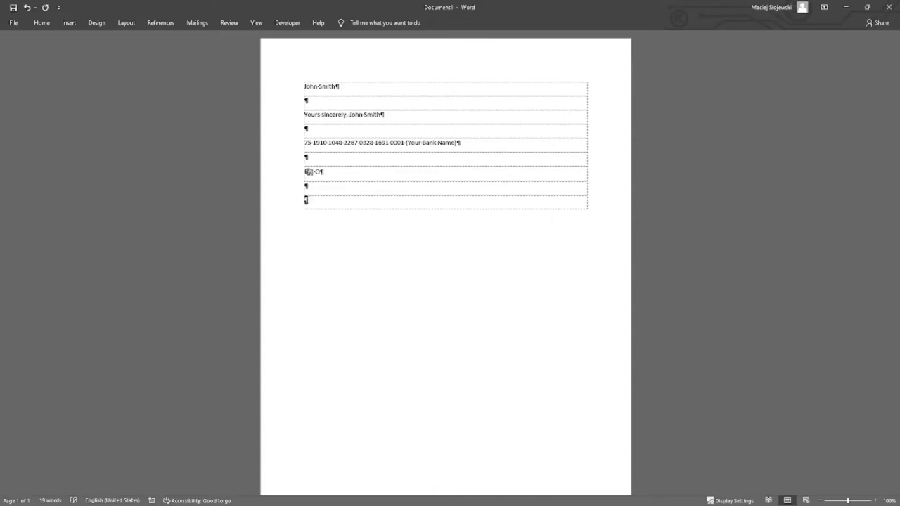
pyautogui.write('e-mail')
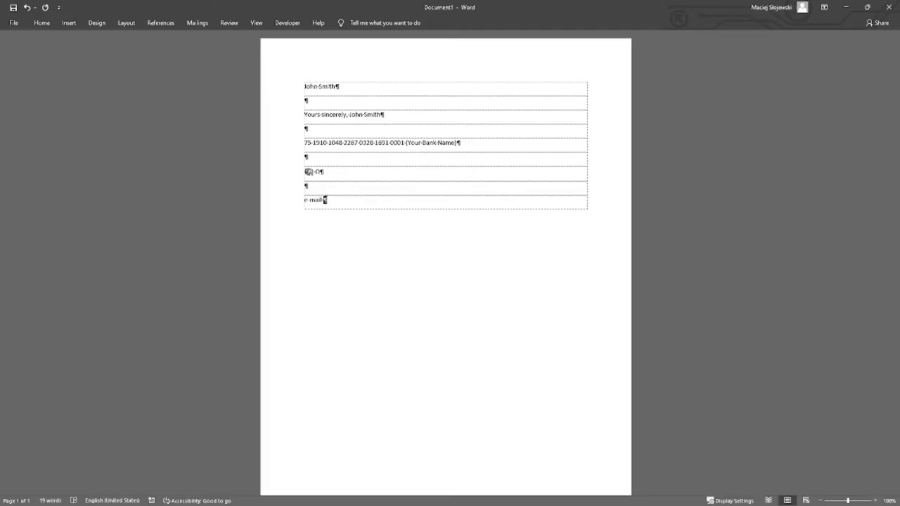
pyautogui.write('internet')
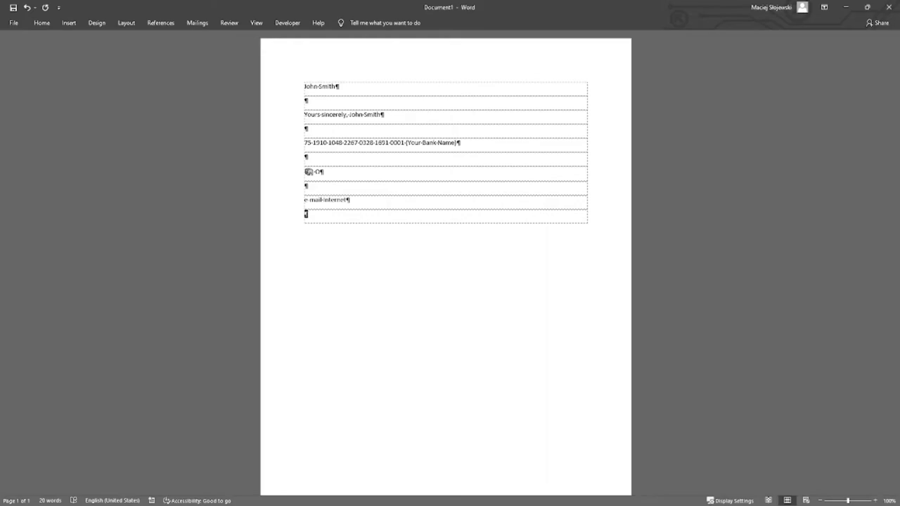
# Expand the short www line, then the seller-premises trade term definition paragraph.
pyautogui.write('3')
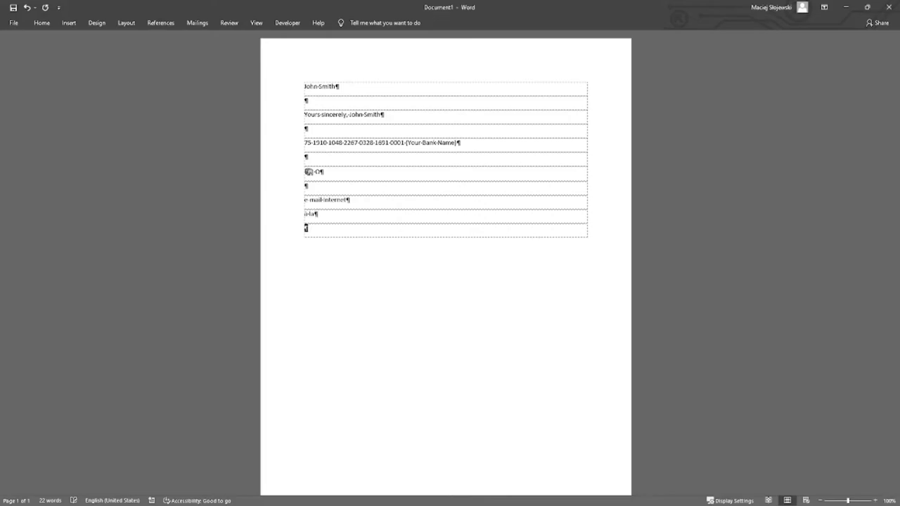
pyautogui.press('enter')
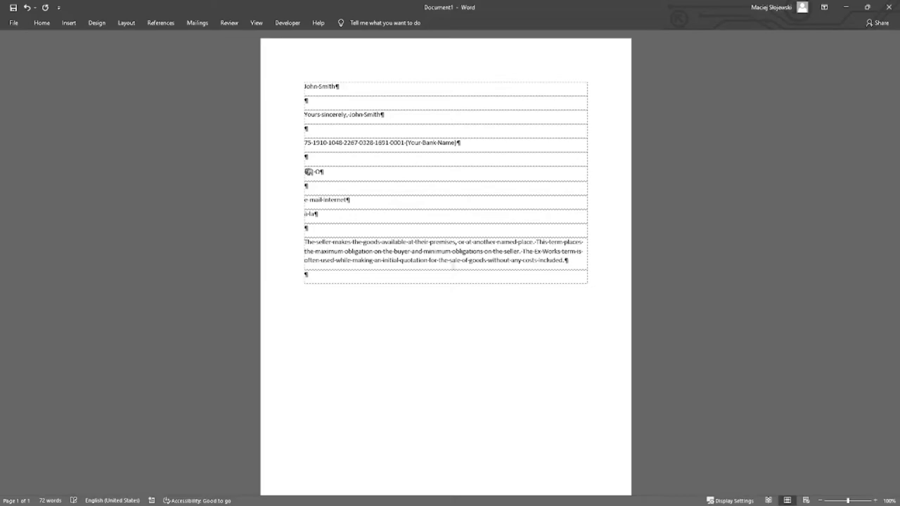
pyautogui.press('enter')
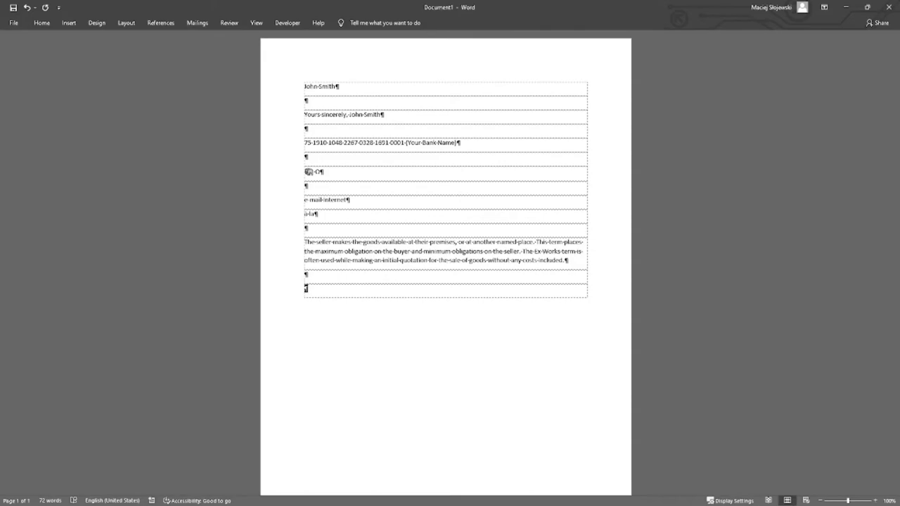
# Expand the h hotstring into an HTML head tag pair on its own line.
pyautogui.write('head>asdf asdf sdf</head>')
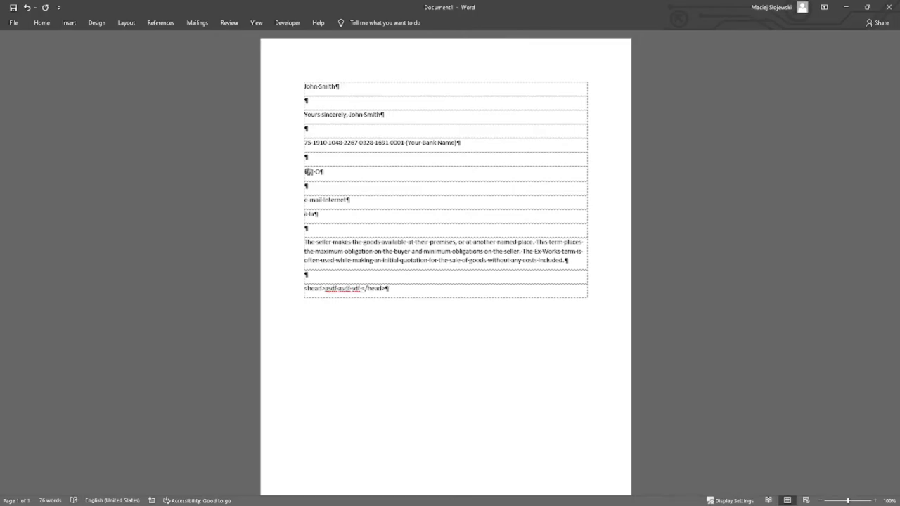
pyautogui.press('enter')
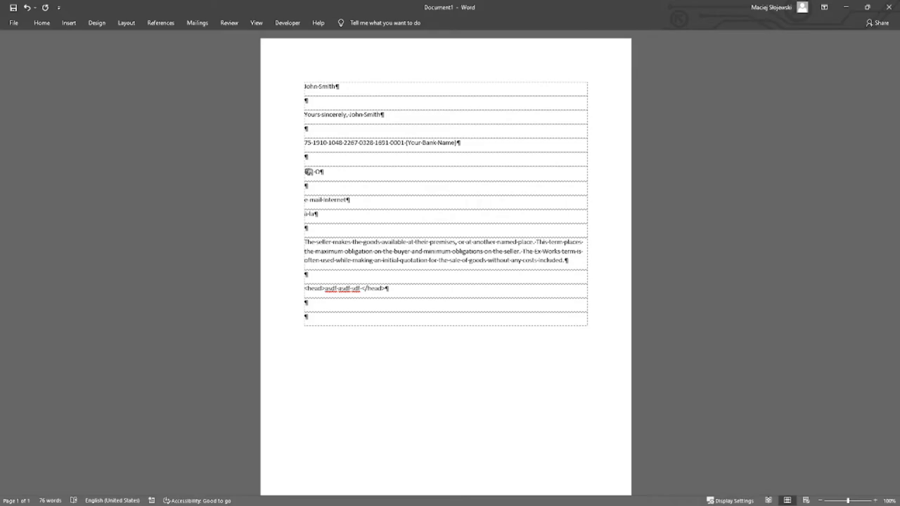
# Expand the date hotstring into 20211211 and 2021-12-11 on one line.
pyautogui.write('s')
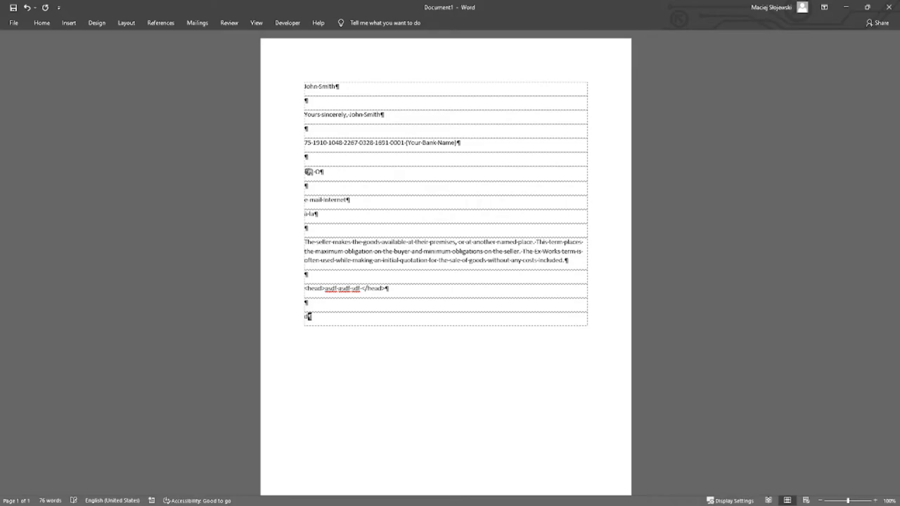
pyautogui.write('d')
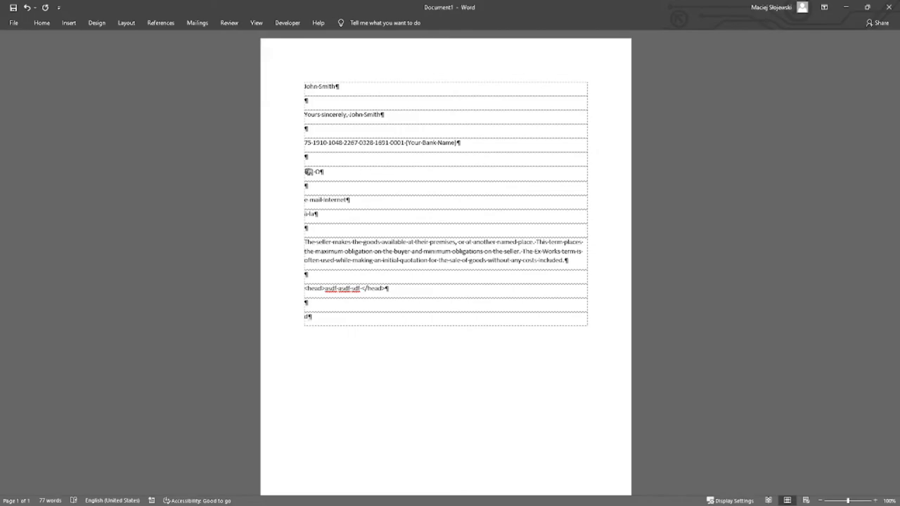
pyautogui.write('20211211 - 2021-12-11')
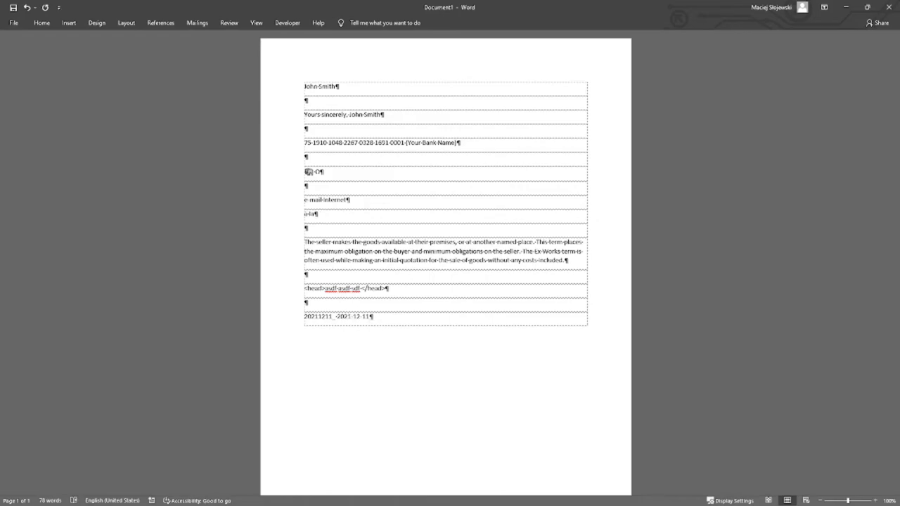
pyautogui.press('enter')
pyautogui.write('ADS')
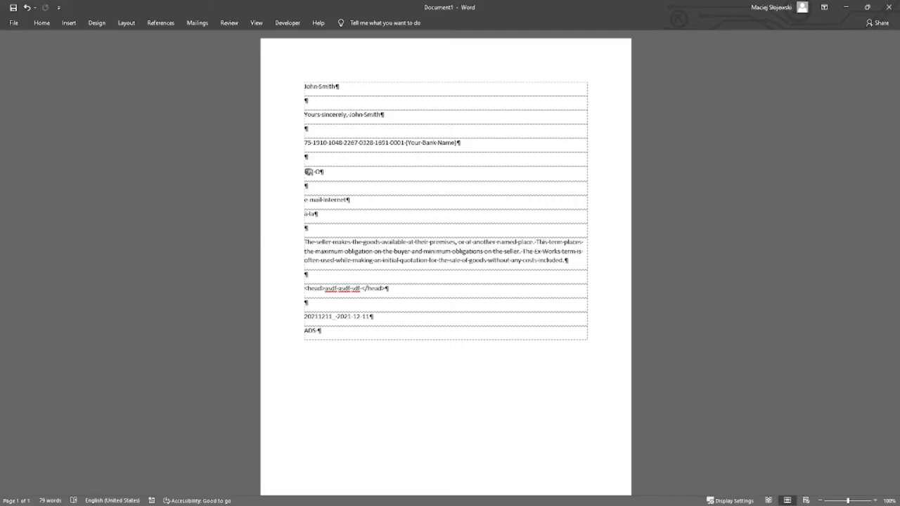
# Expand ADS into Antenna Detection System with its railway train-detection definition.
pyautogui.click(318, 331)
pyautogui.write(' Antenna Detection System')
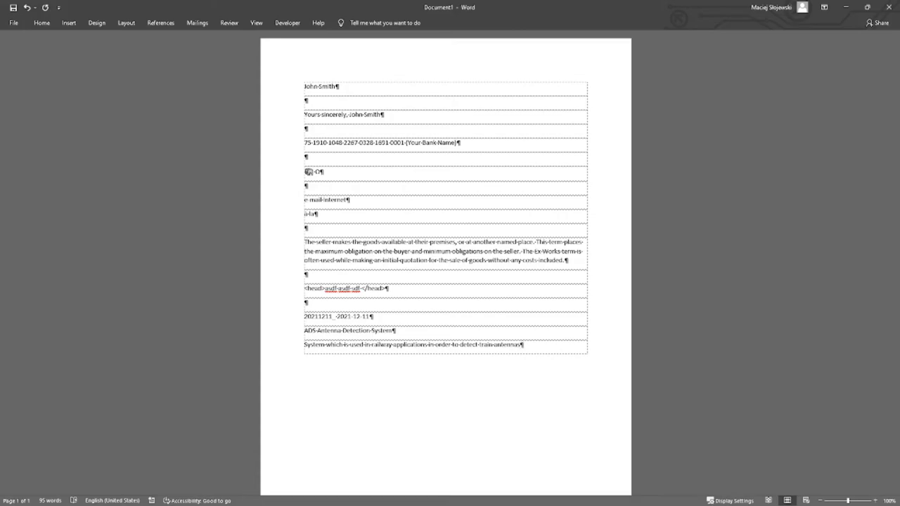
pyautogui.press('enter')
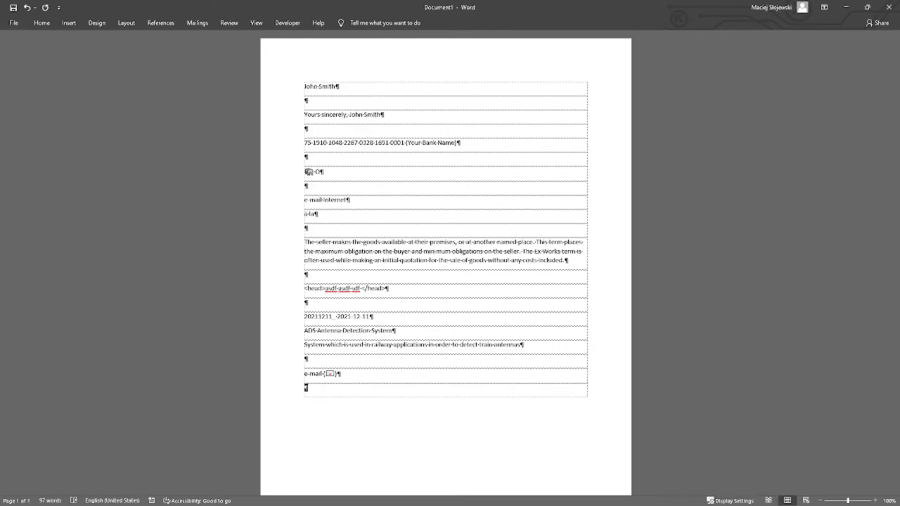
# Expand the e-mail symbol line and the 'Microsoft Windows Microsoft Word' line.
pyautogui.write('m')
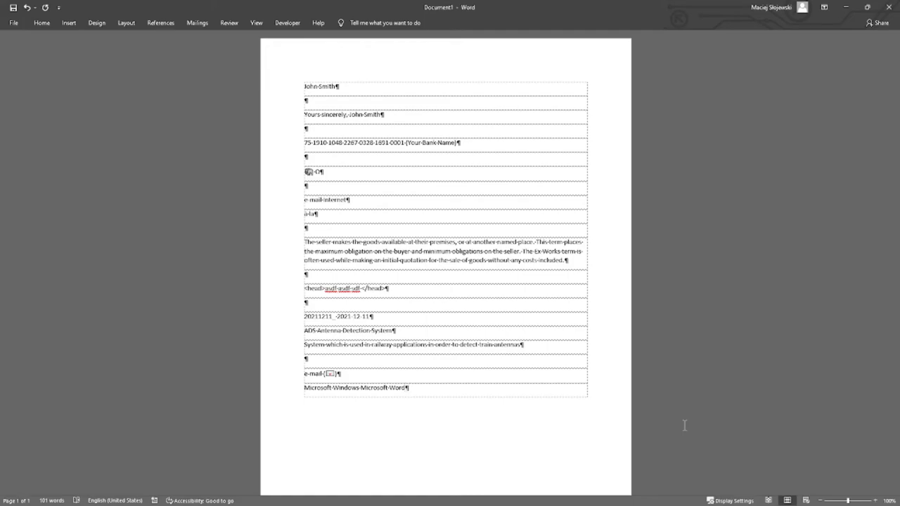
pyautogui.press('enter')
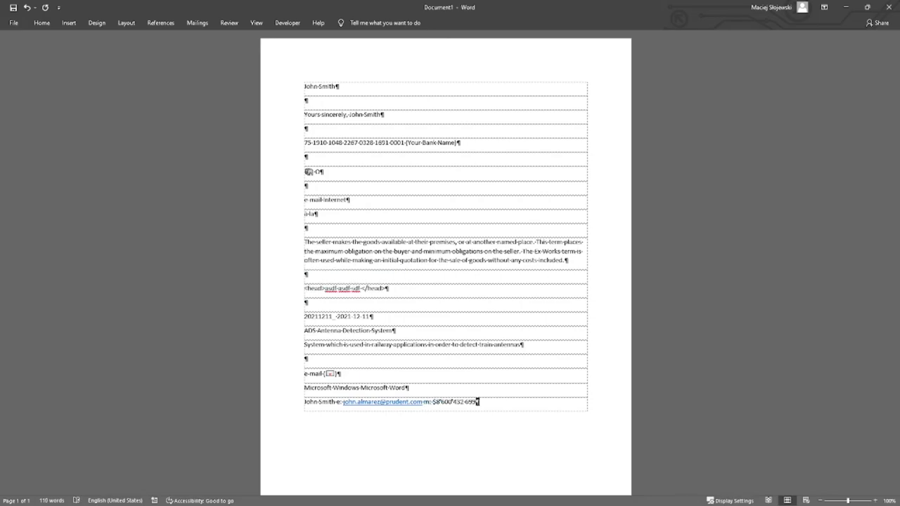
# Expand the contact line with e-mail and phone, then the seller goods-available paragraph via ex.
pyautogui.press('enter')
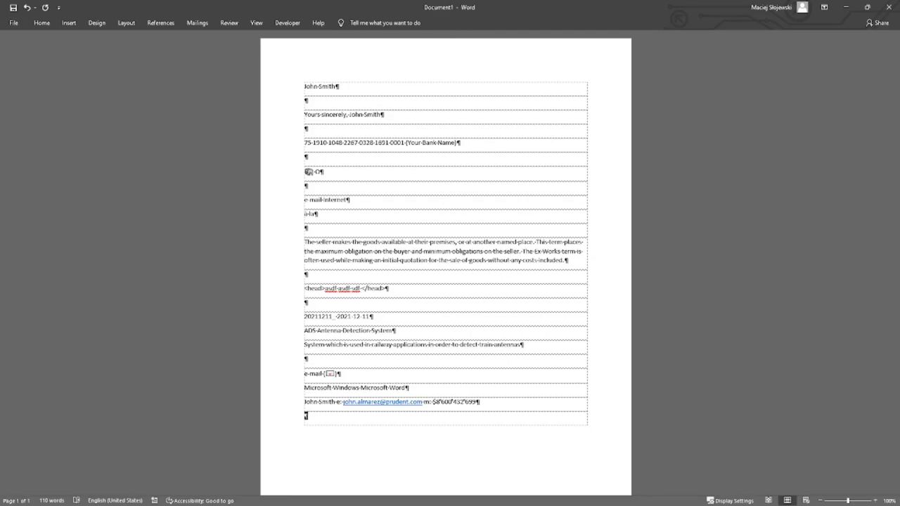
pyautogui.write('ex')
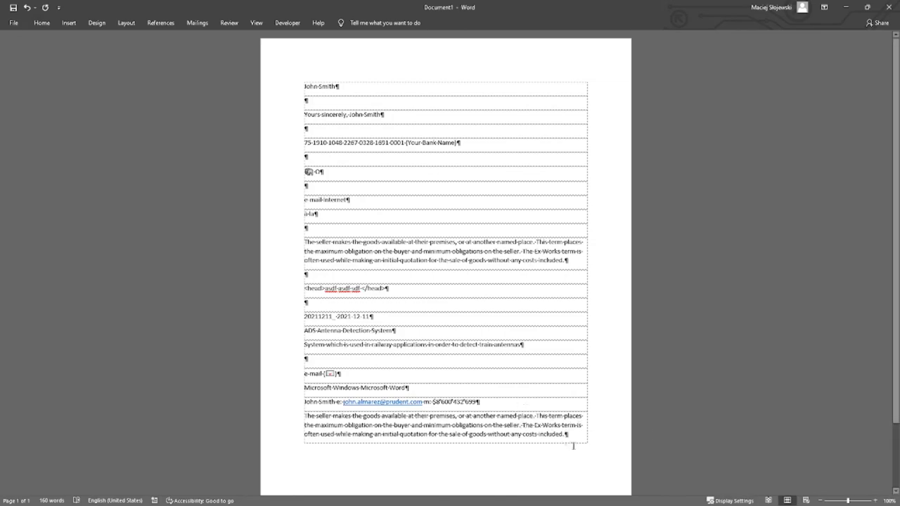
pyautogui.moveTo(617, 452)
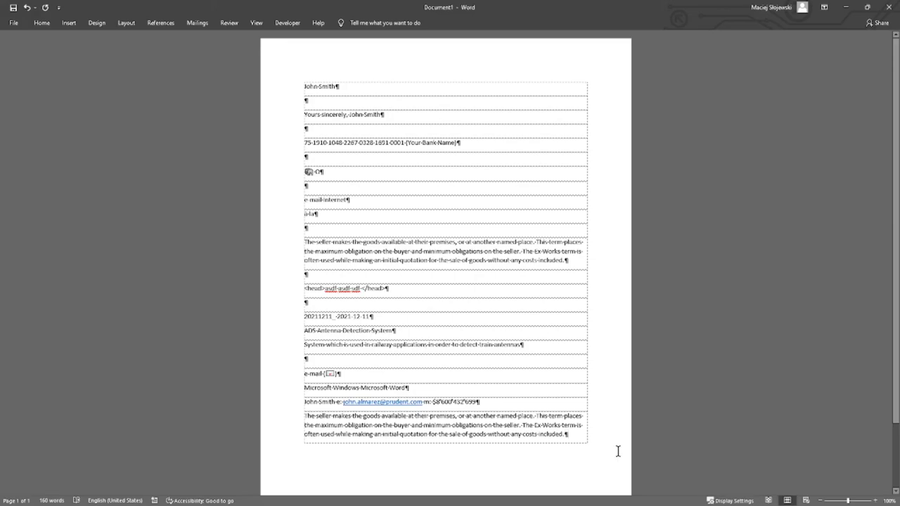